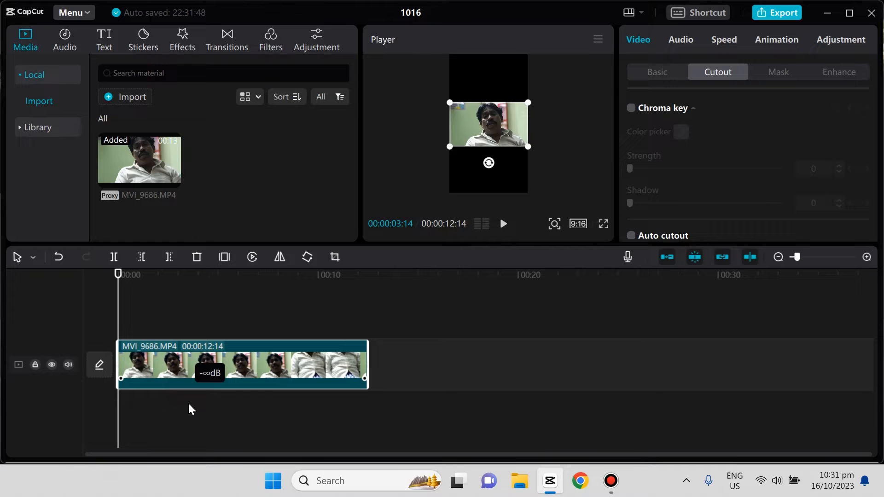
Preview the Default text style over the video from the Text presets.
{"action": "left_click", "coordinate": [104, 40]}
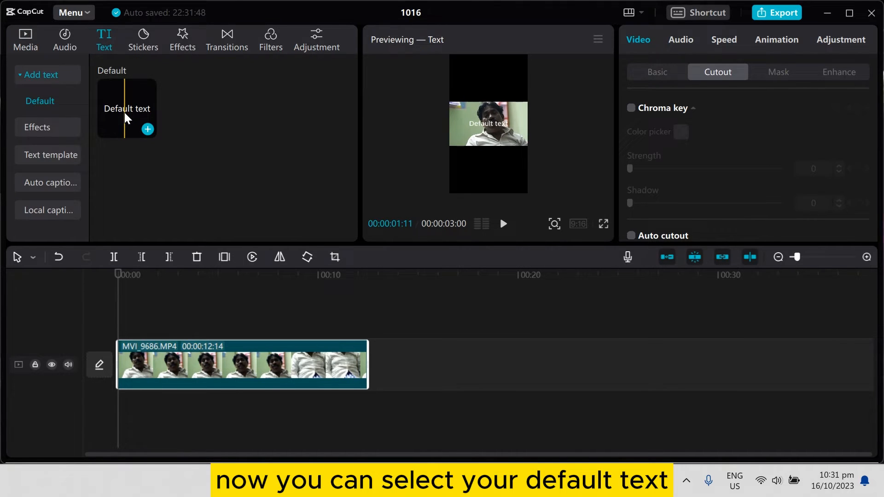
{"action": "left_click", "coordinate": [577, 224]}
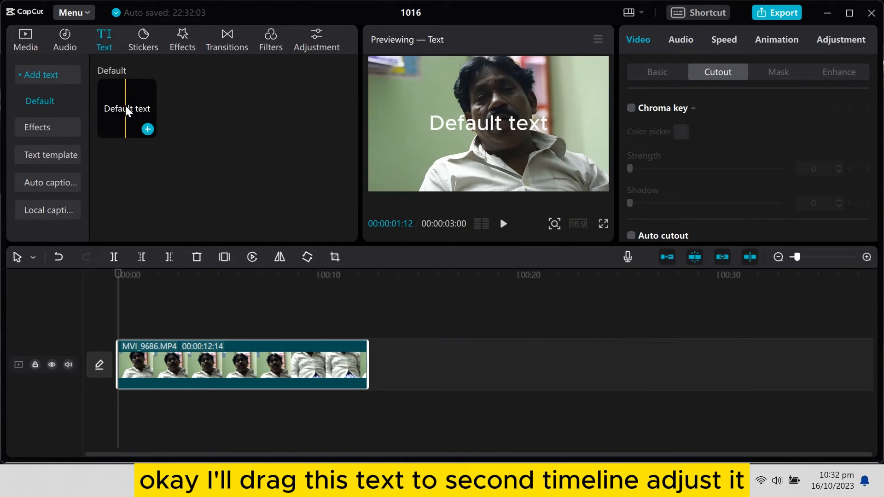
Drag the Default text overlay onto a track above the video clip.
{"action": "left_click_drag", "start_coordinate": [127, 108], "coordinate": [147, 327]}
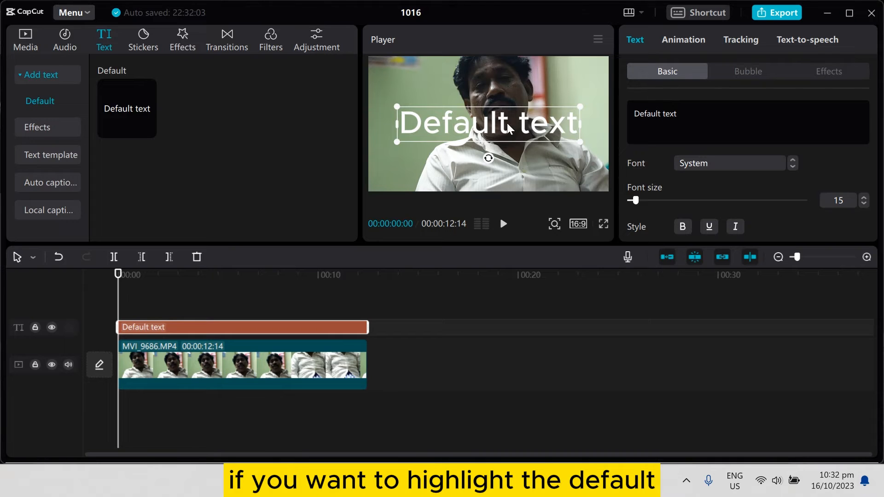
Select 'Default' in the caption and apply the yellow outlined T preset style.
{"action": "left_click", "coordinate": [660, 115]}
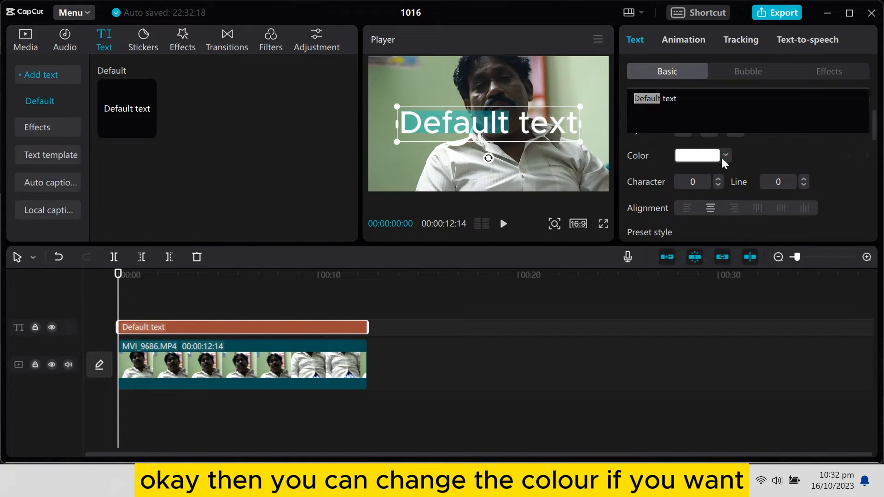
{"action": "left_click", "coordinate": [725, 156]}
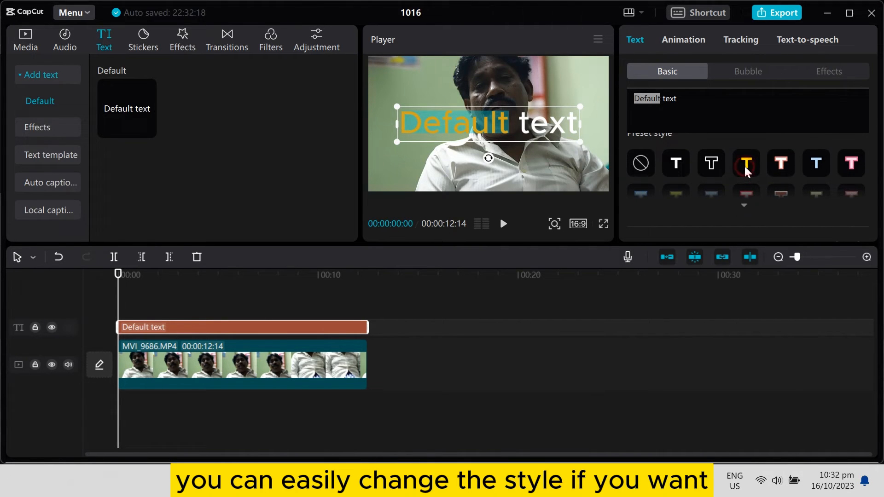
{"action": "left_click", "coordinate": [745, 164]}
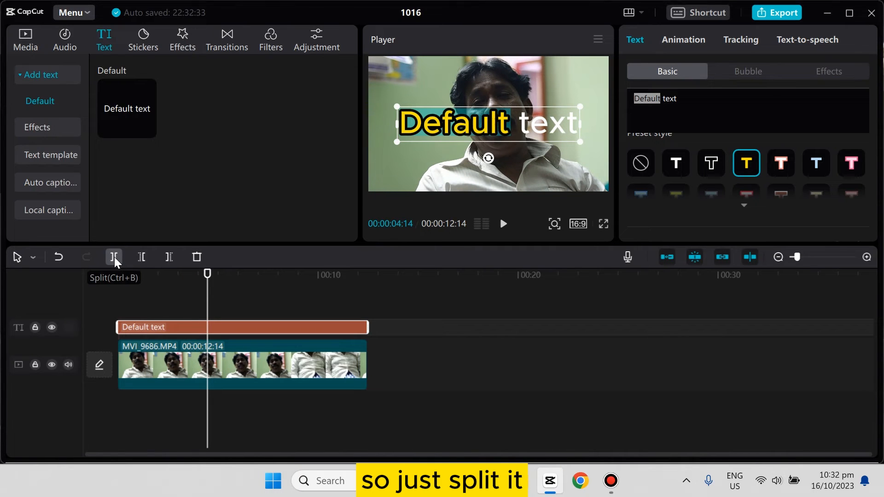
Split the caption at 4s; restyle the second clip so 'text' is yellow.
{"action": "left_click", "coordinate": [113, 257]}
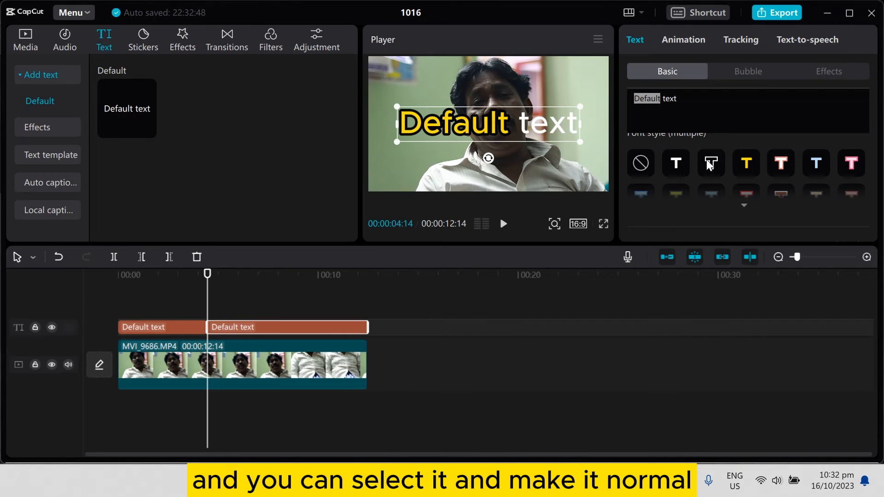
{"action": "left_click", "coordinate": [639, 163]}
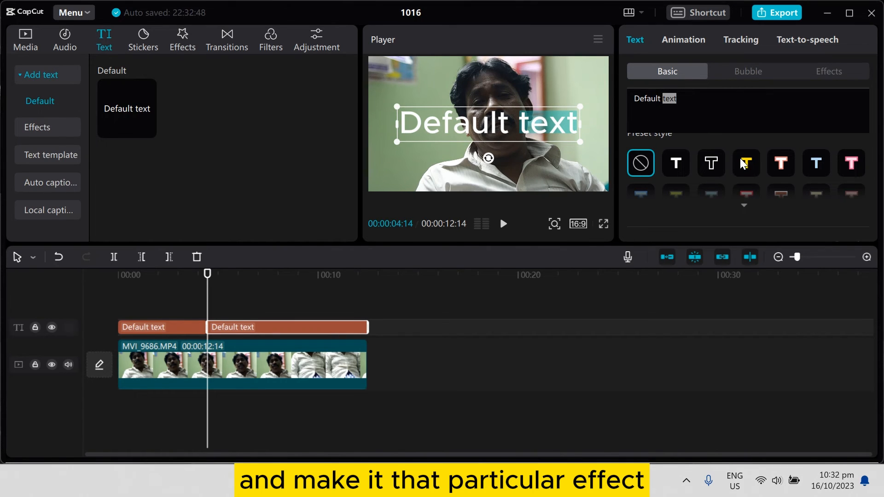
{"action": "left_click", "coordinate": [745, 163]}
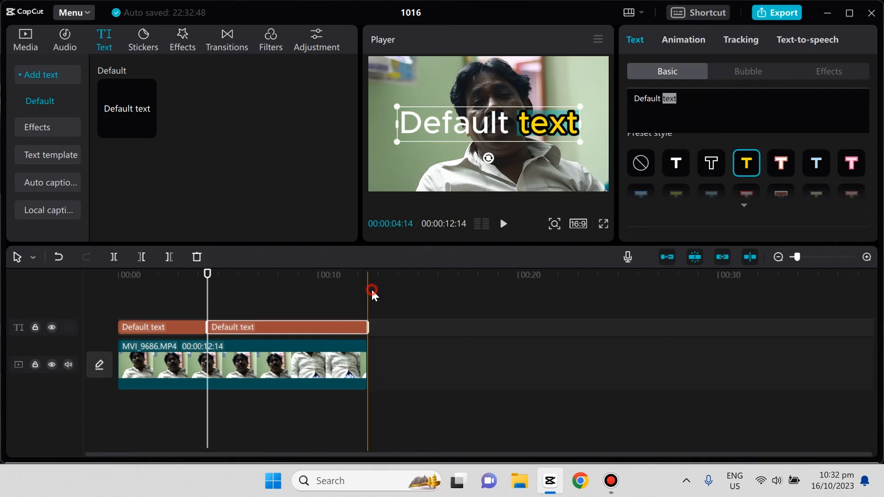